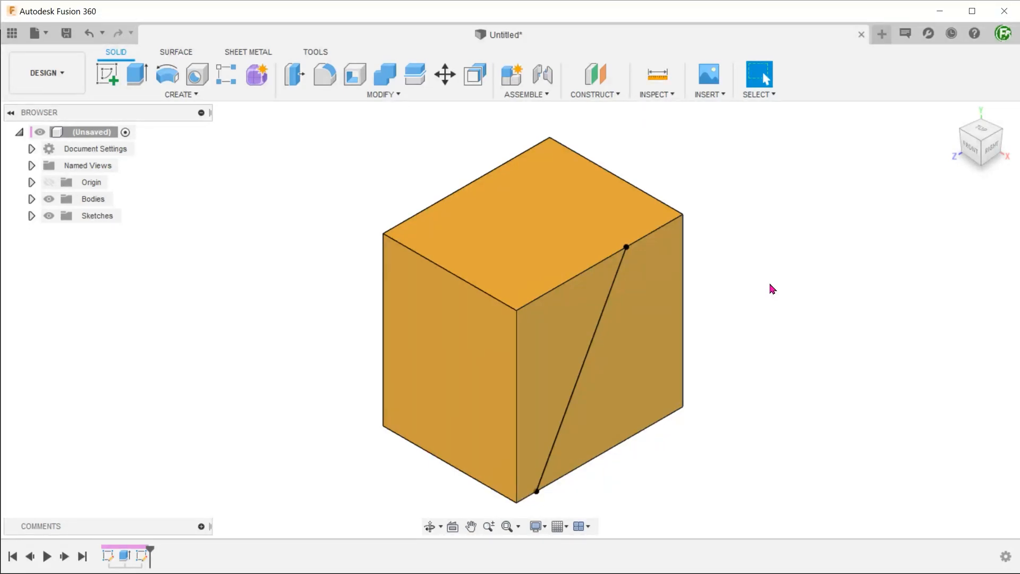
Select the side-face profile and find its owning sketch among Sketch1 and Sketch2
left_click(644, 287)
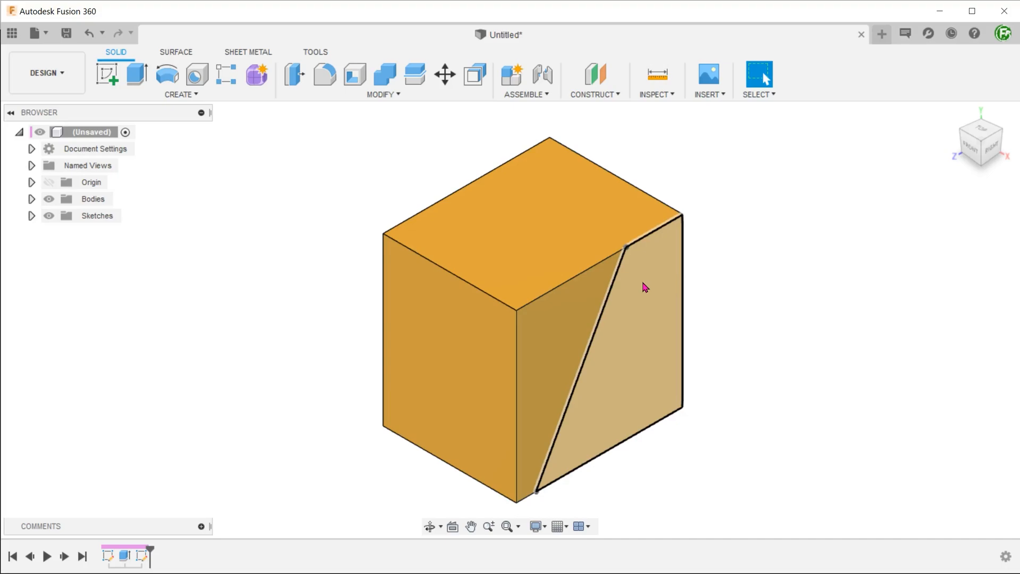
right_click(644, 286)
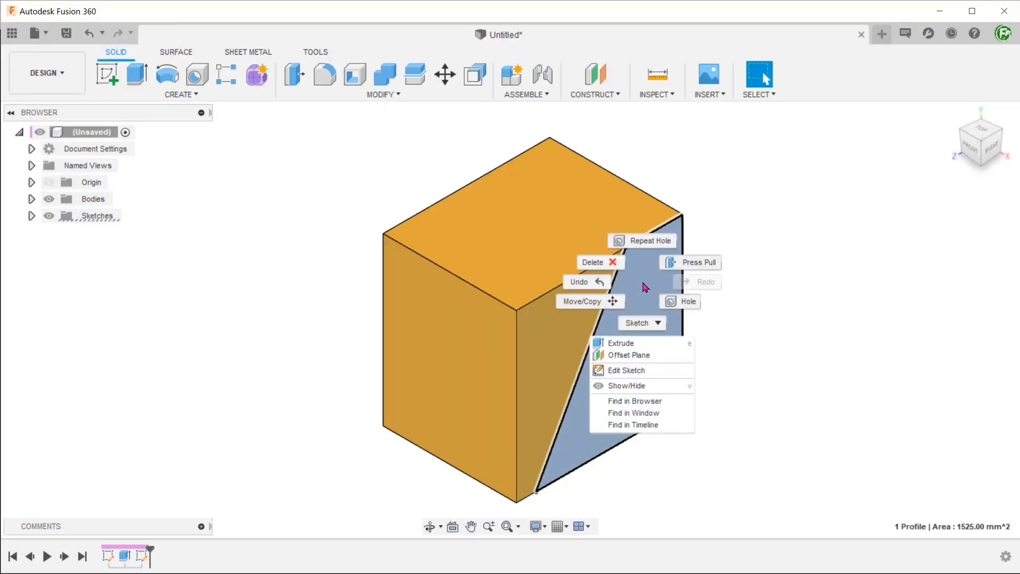
mouse_move(640, 370)
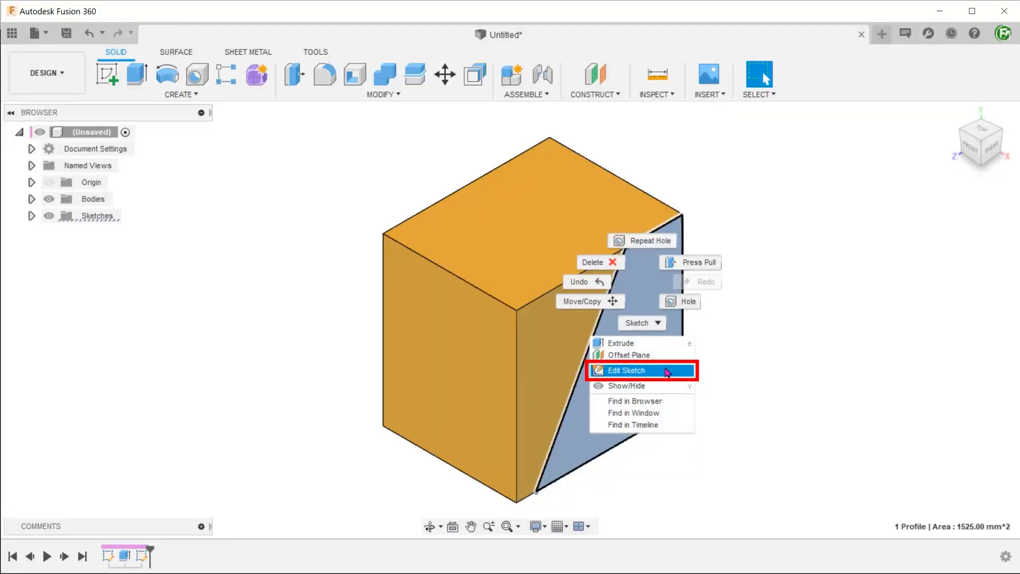
left_click(627, 370)
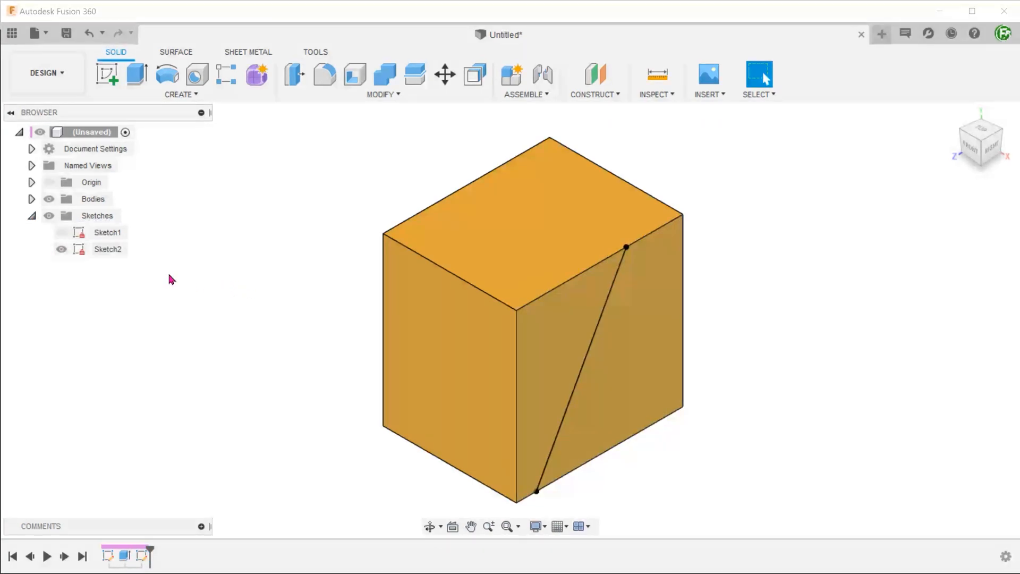
Hide and re-show Sketch2's diagonal line, then select the whole side face
left_click(61, 250)
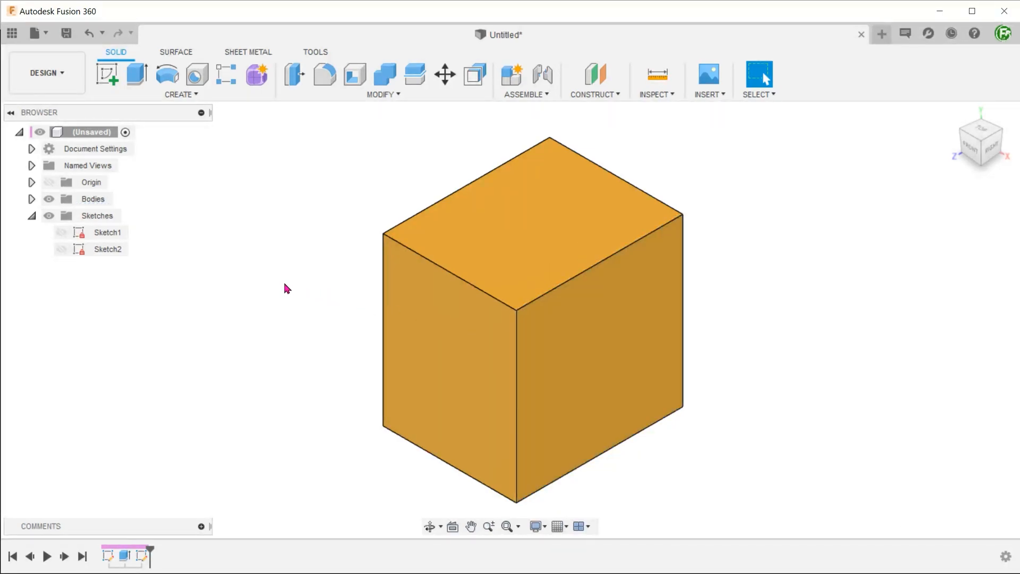
left_click(61, 249)
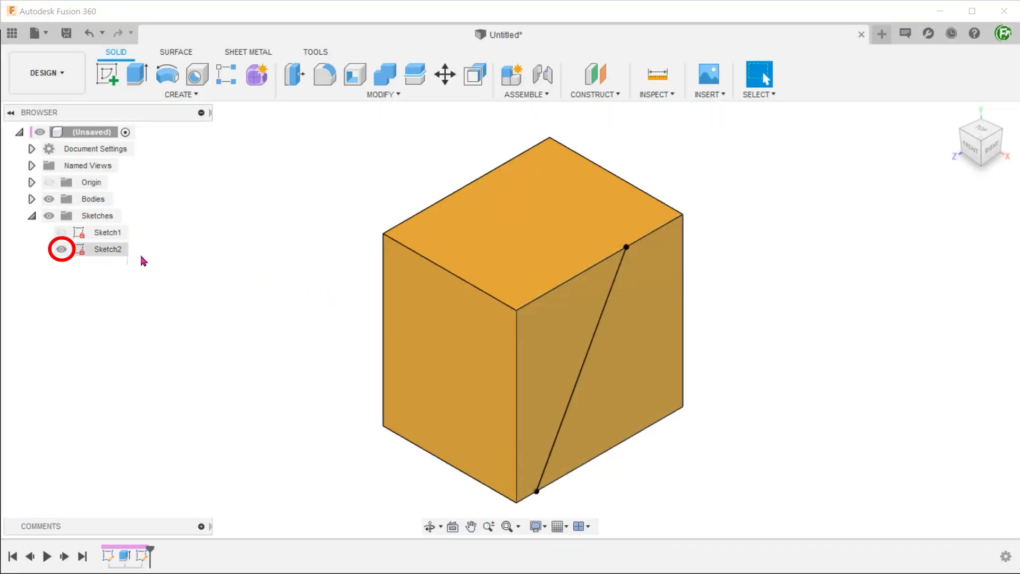
left_click(62, 232)
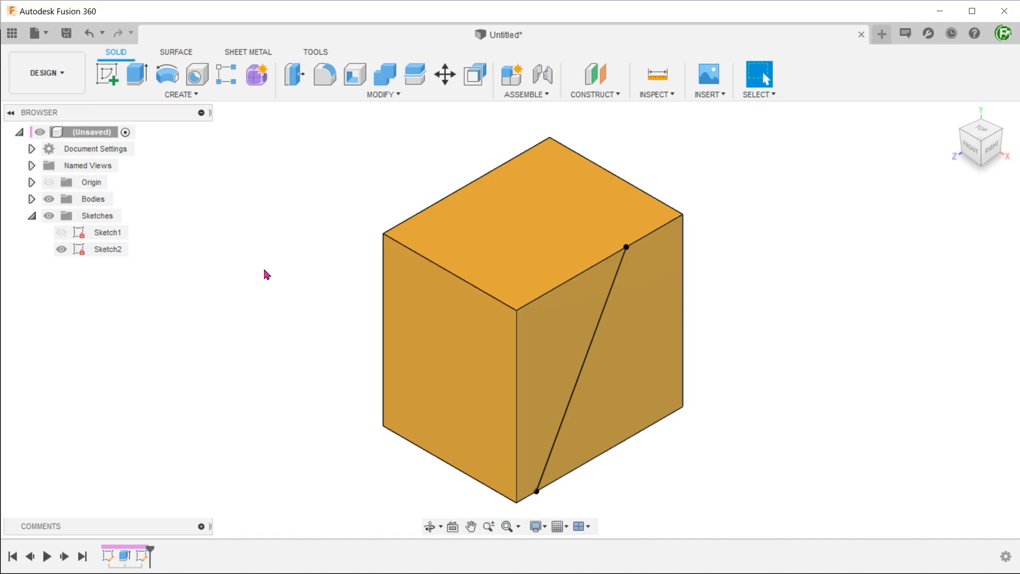
mouse_move(638, 307)
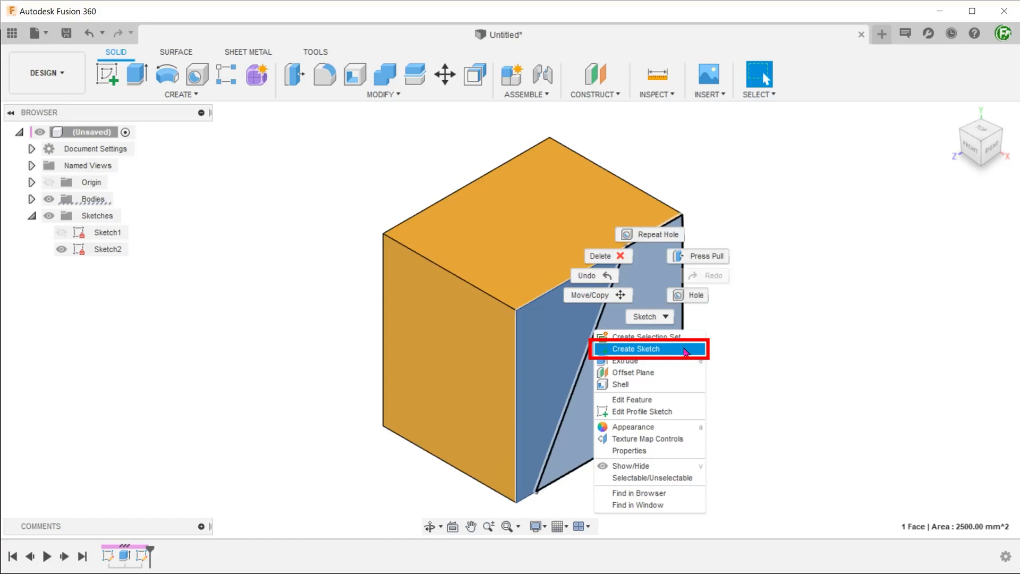
Start a sketch on the side face, then exit back to the 3D model
left_click(635, 349)
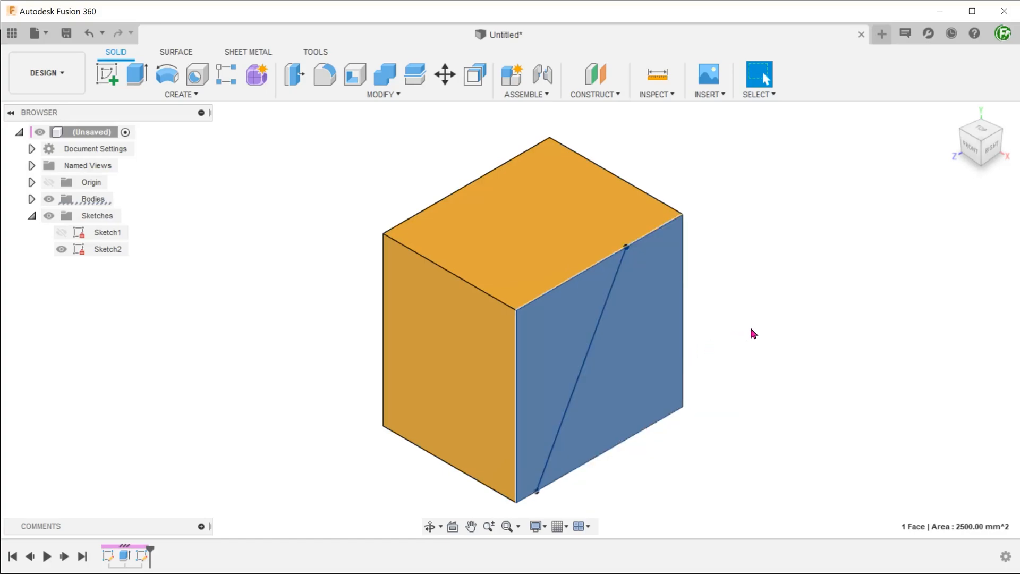
left_click(107, 75)
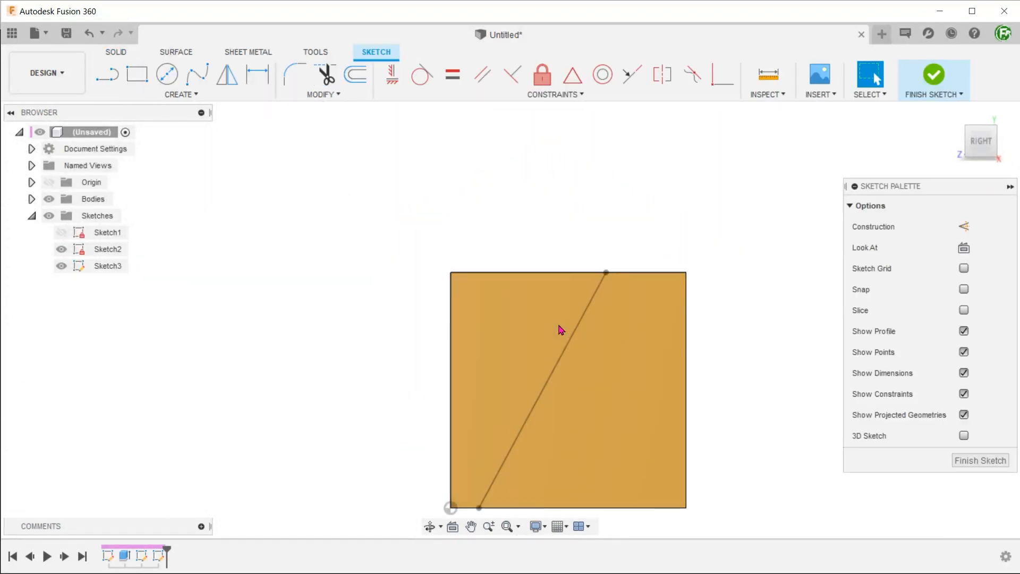
mouse_move(364, 323)
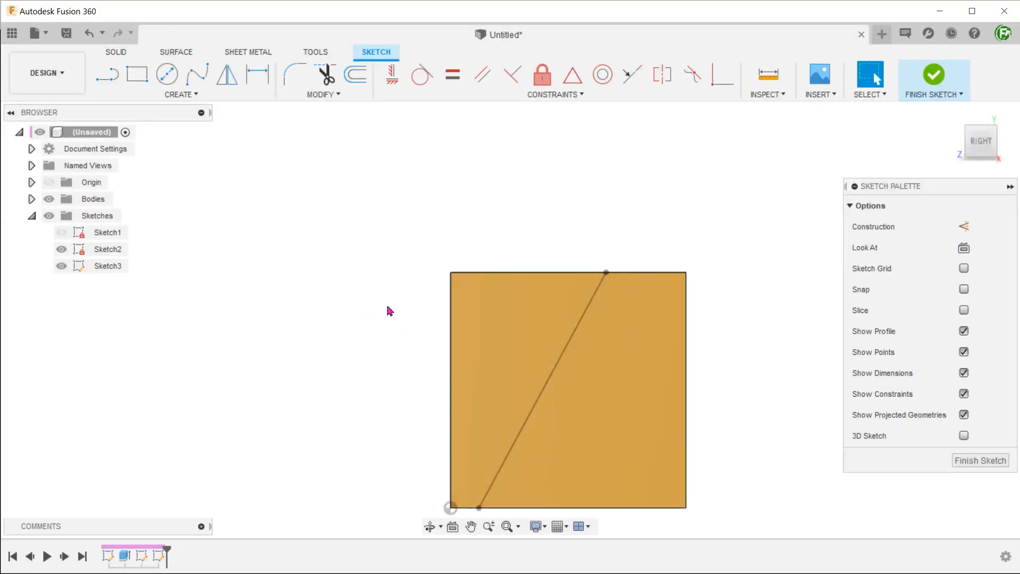
left_click(934, 75)
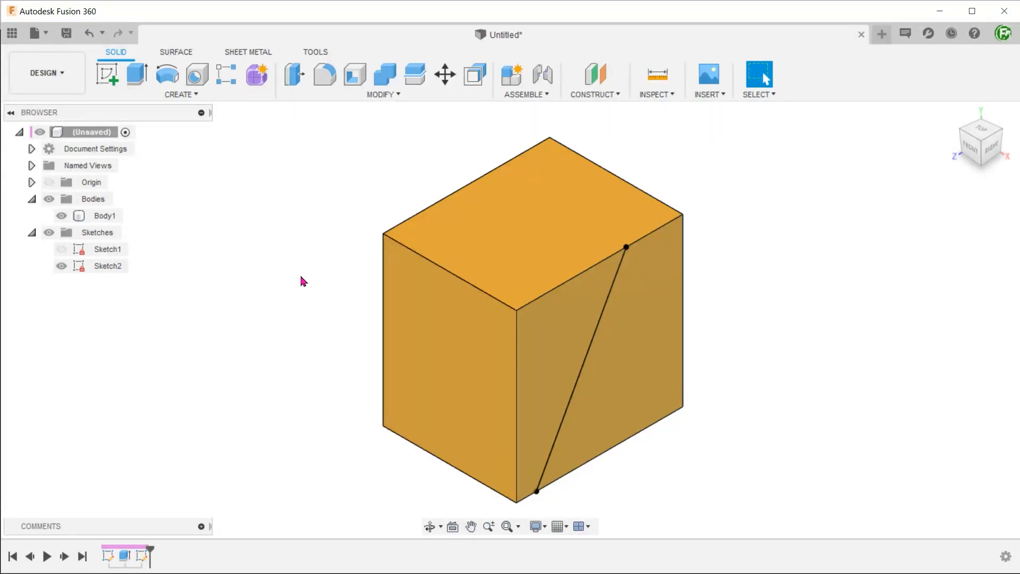
Hide Sketch2 so the diagonal line disappears from the side face
right_click(644, 301)
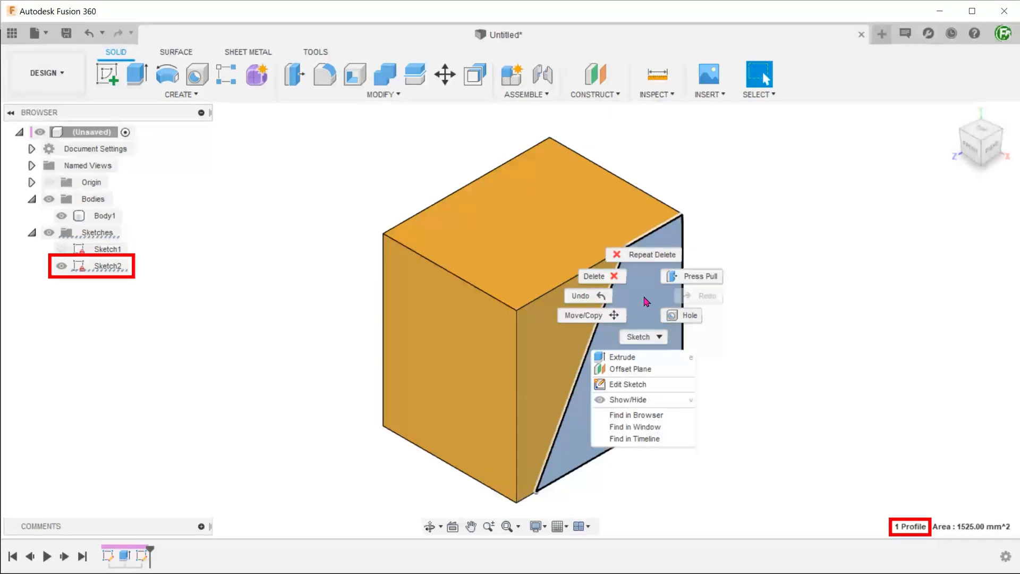
left_click(62, 266)
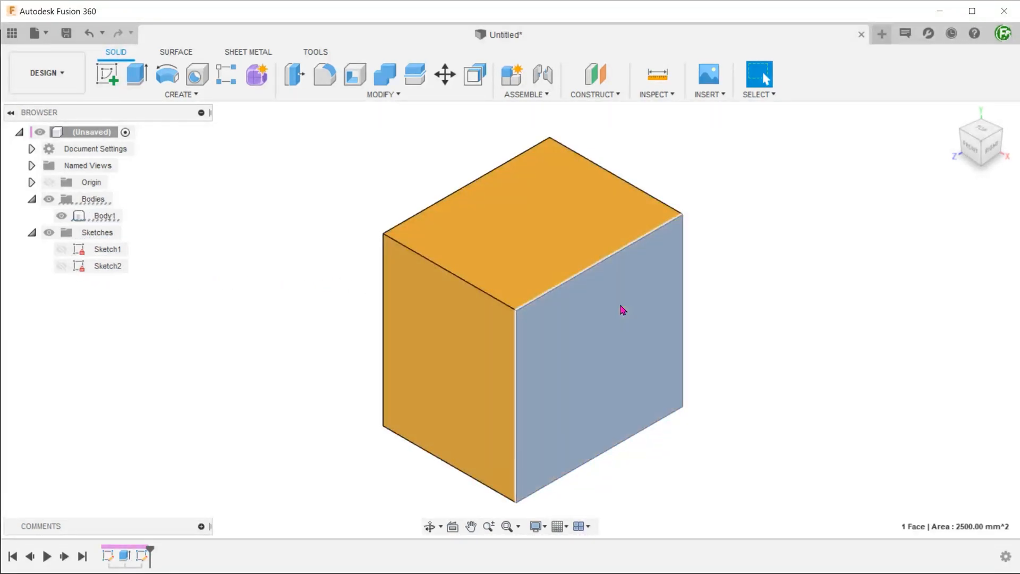
Bring up the side face's marking menu with Create Sketch, owned by Body1
right_click(622, 309)
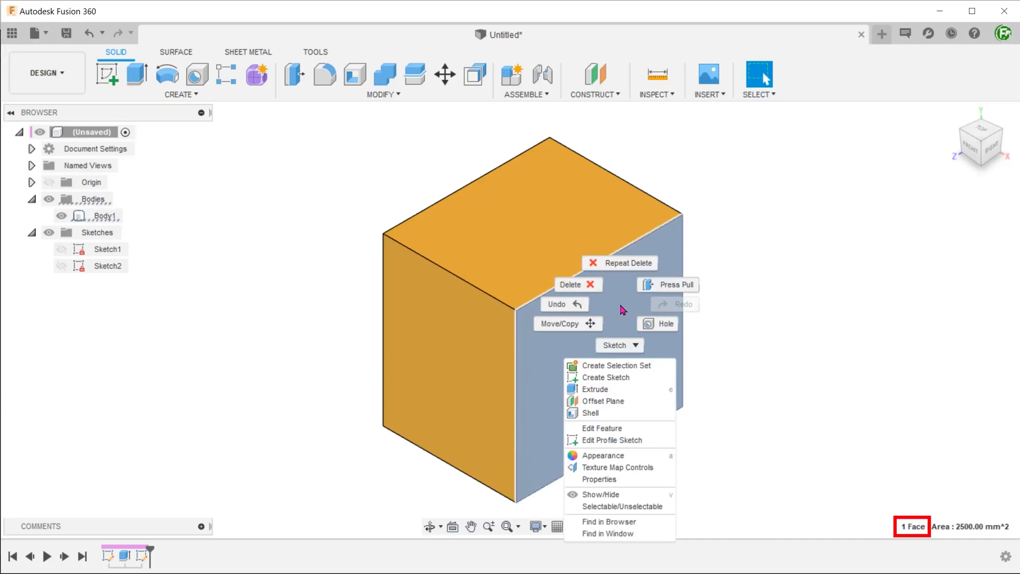
left_click(107, 215)
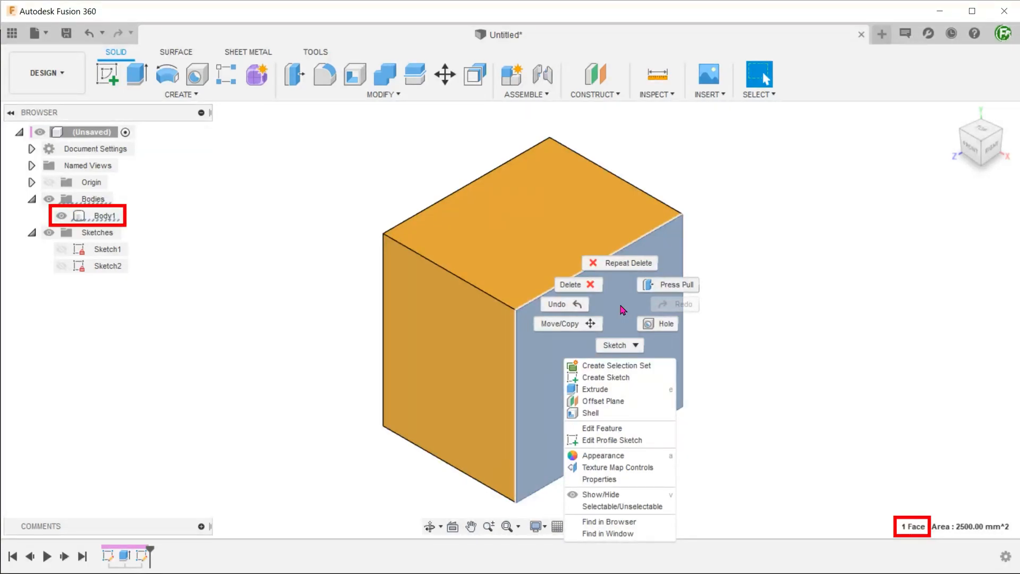